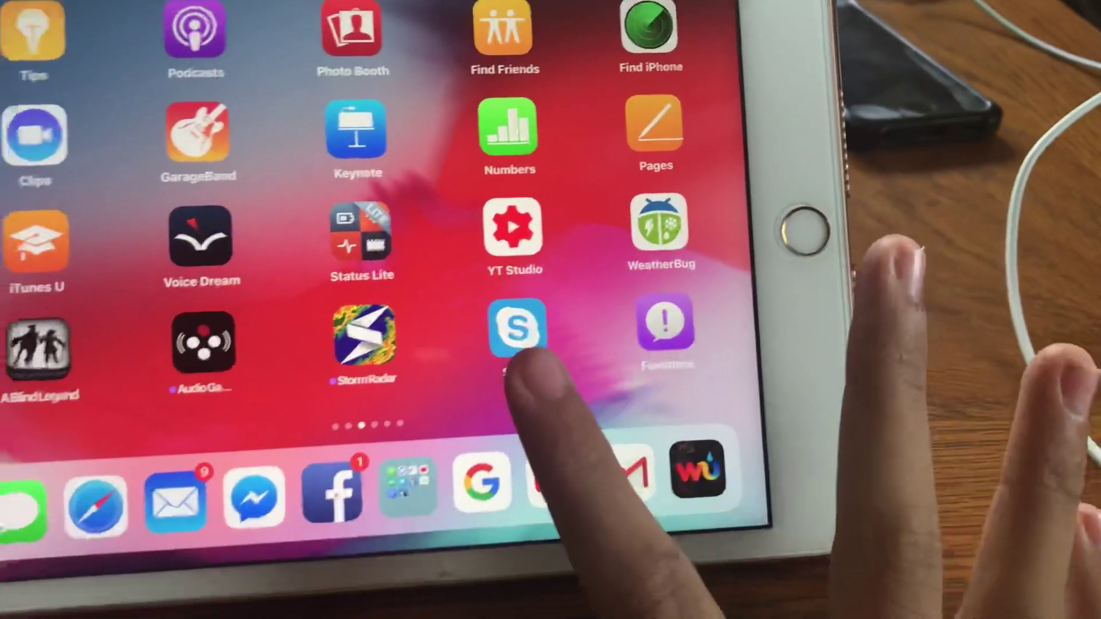
Launch Skype from the Home Screen and open the Bob joe conversation from the Chats list.
left_click(513, 327)
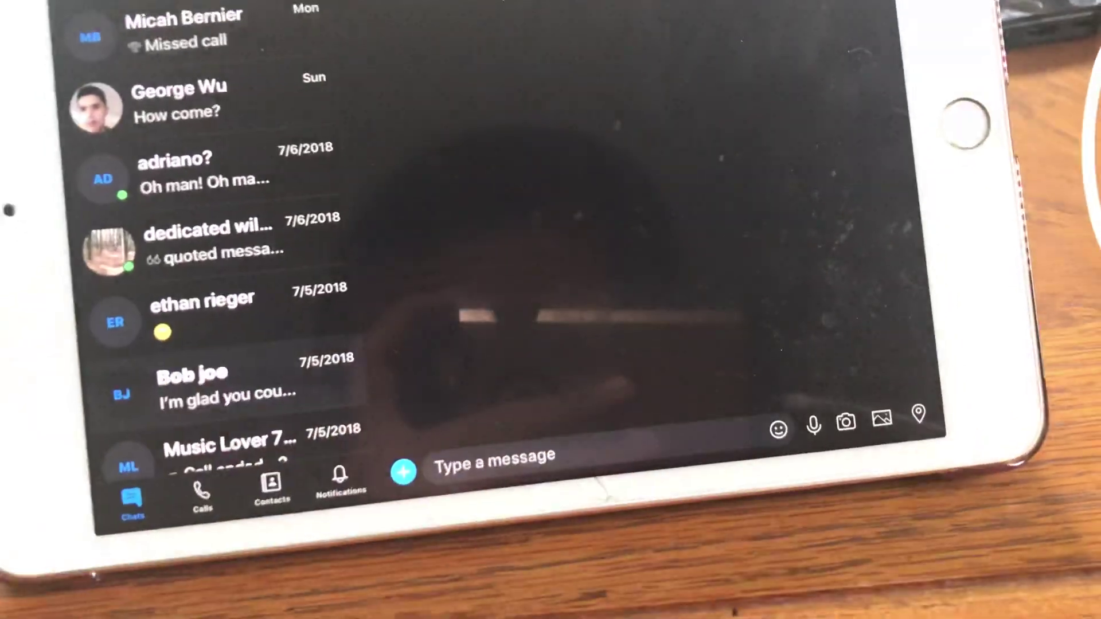
left_click(207, 385)
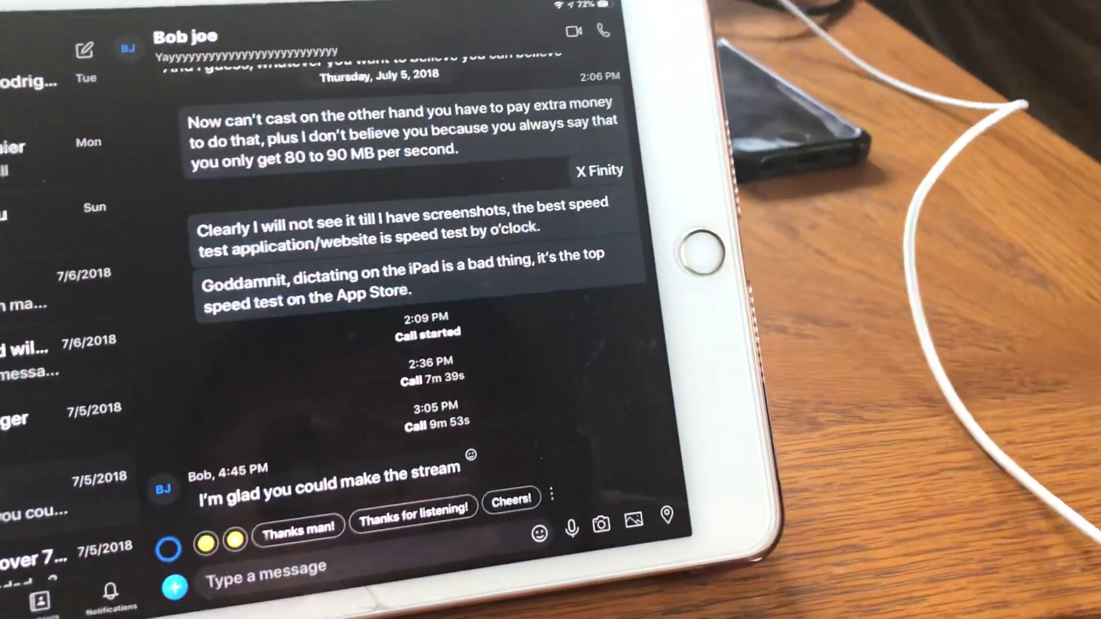